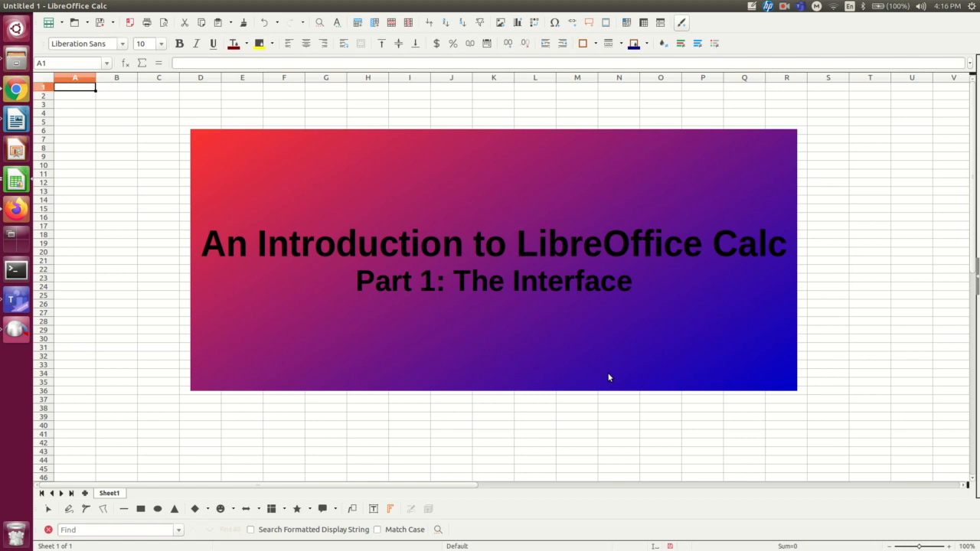
mouse_move(773, 36)
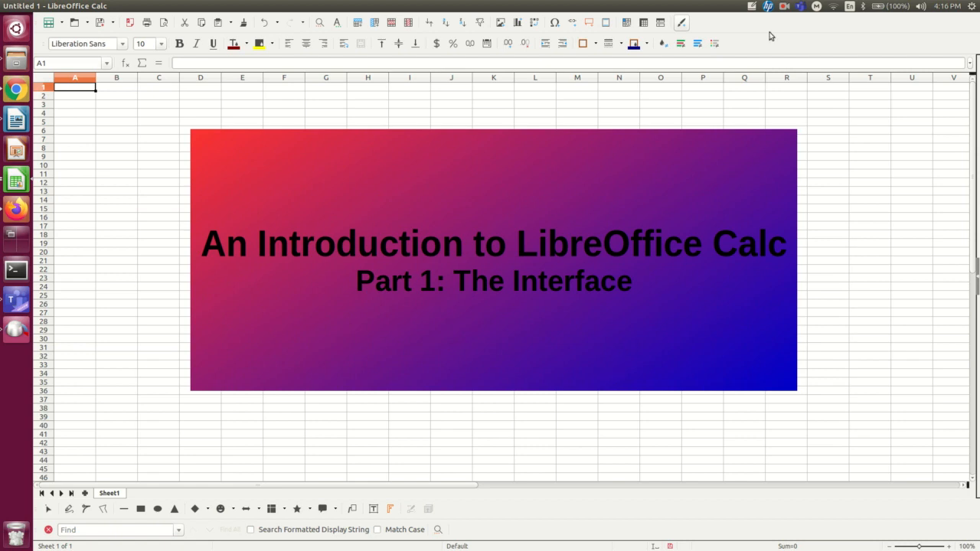
mouse_move(533, 223)
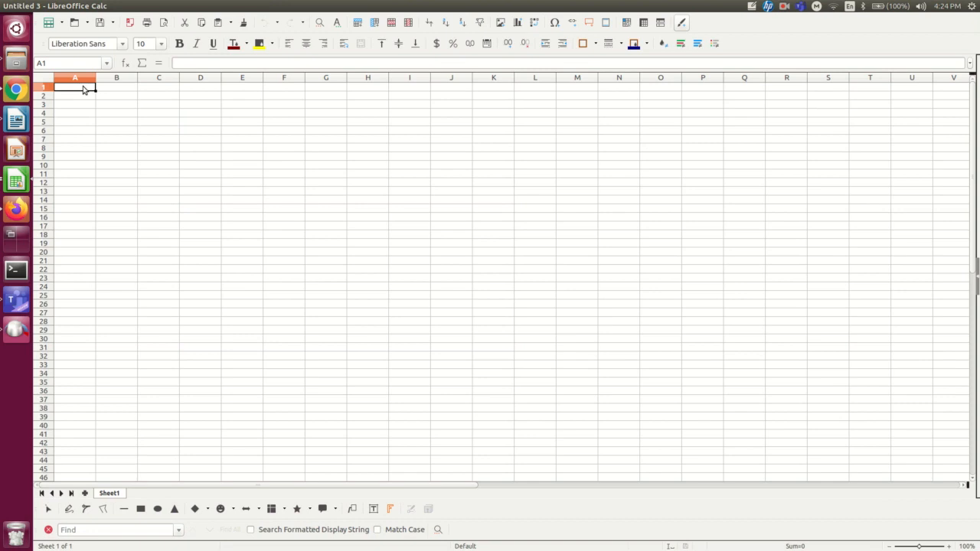
mouse_move(107, 101)
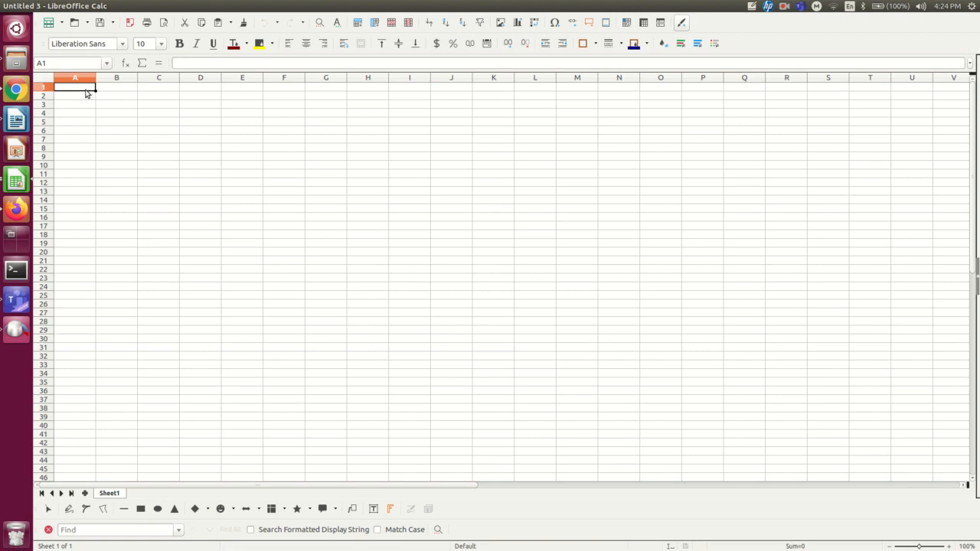
mouse_move(109, 128)
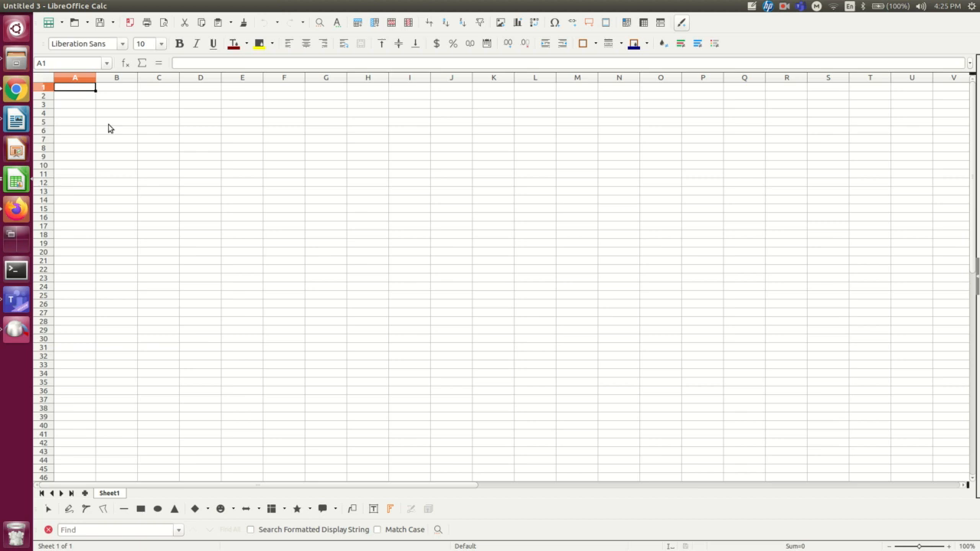
mouse_move(436, 25)
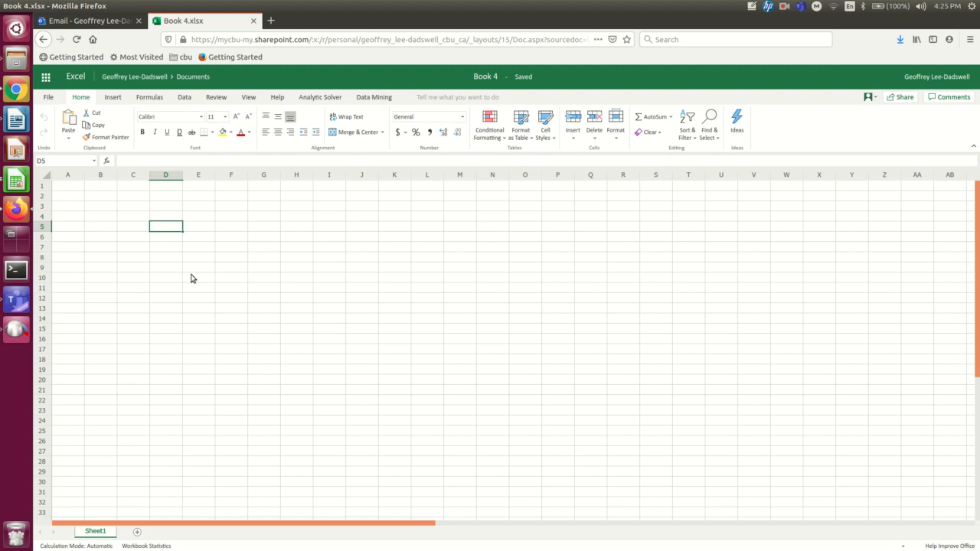
mouse_move(273, 215)
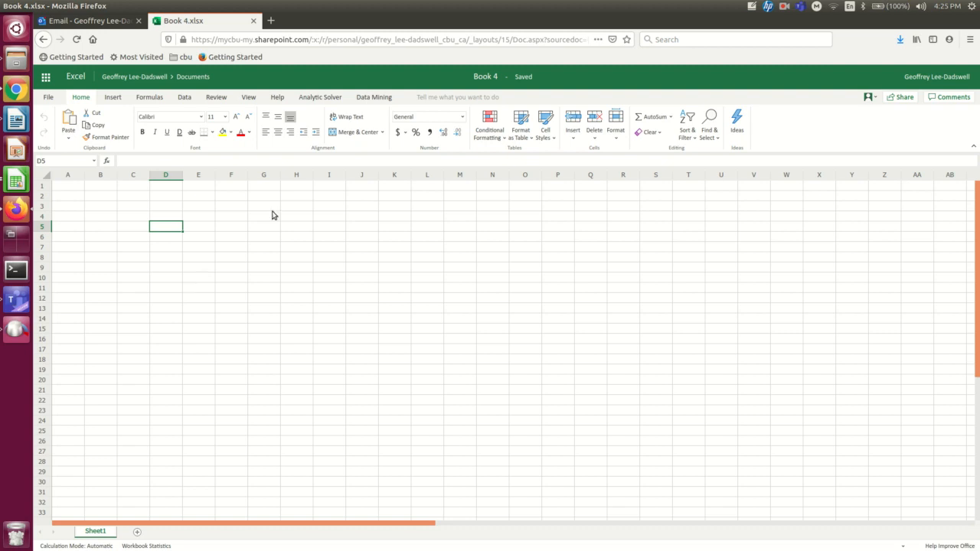
Step: Browse the Insert and Home toolbar tabs and the File and Format menus
left_click(16, 180)
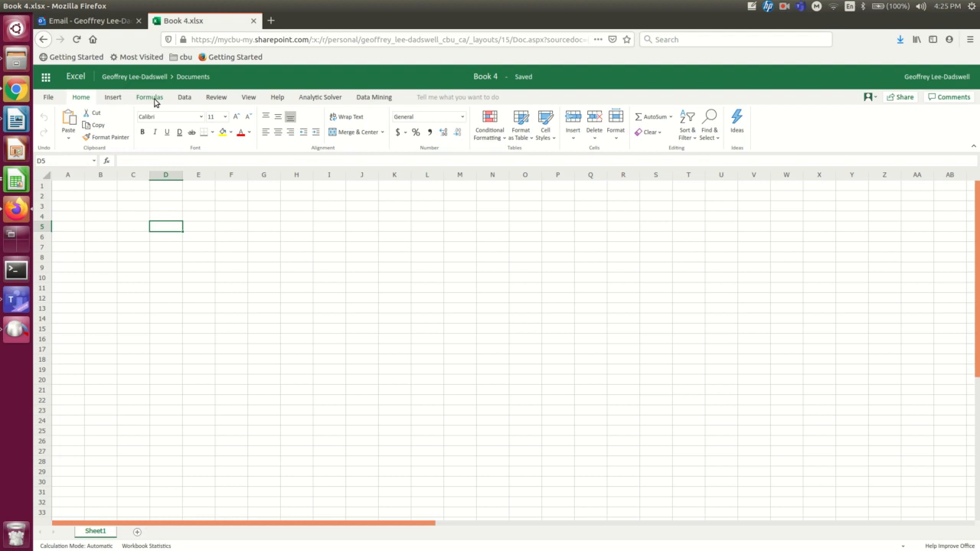
left_click(113, 97)
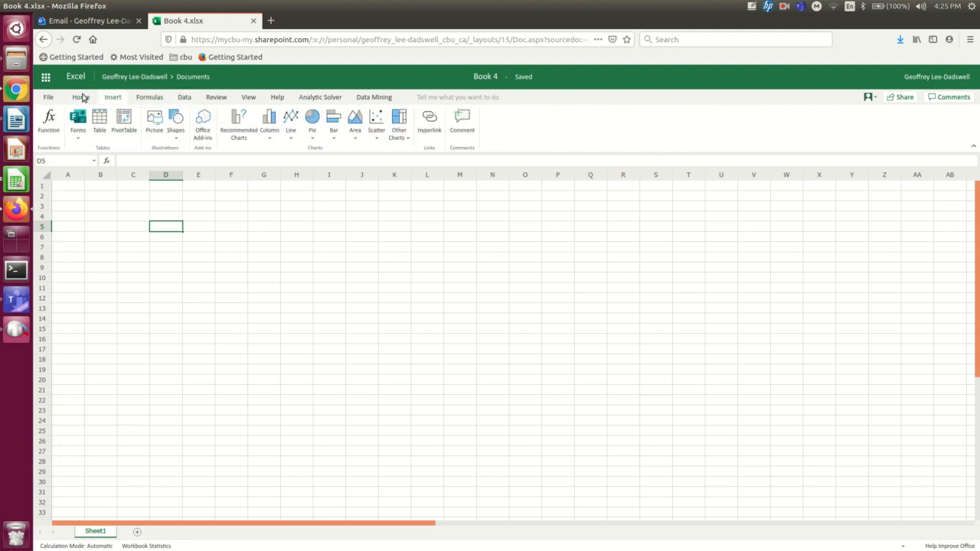
left_click(80, 97)
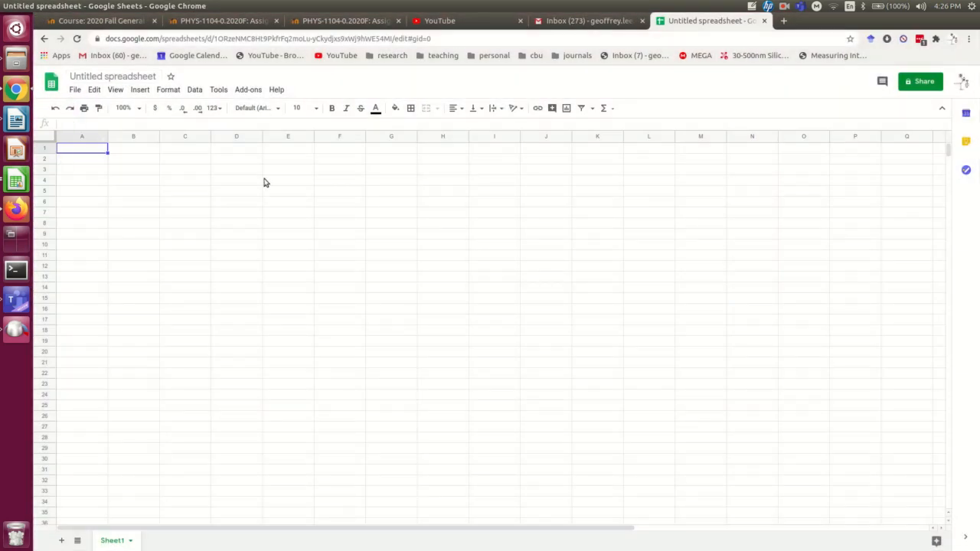
mouse_move(102, 153)
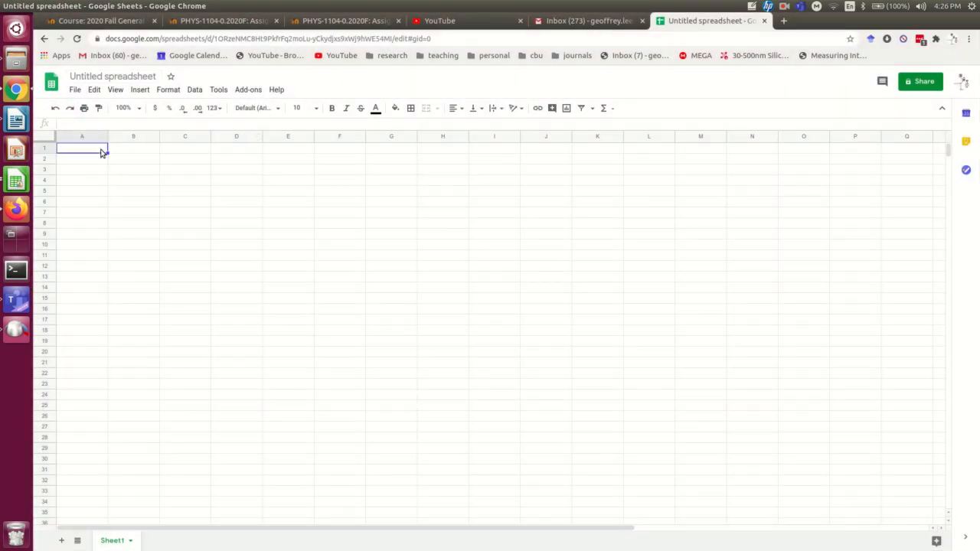
mouse_move(415, 163)
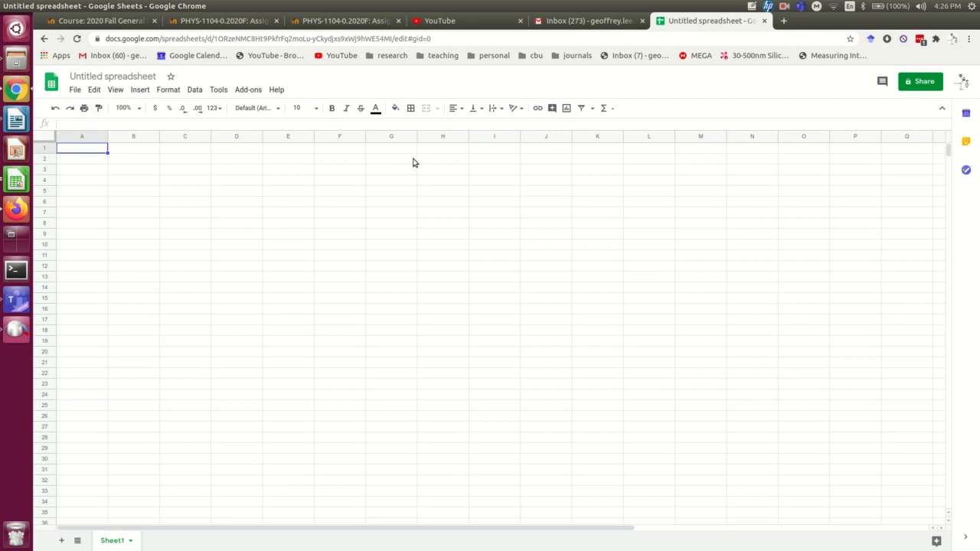
mouse_move(421, 163)
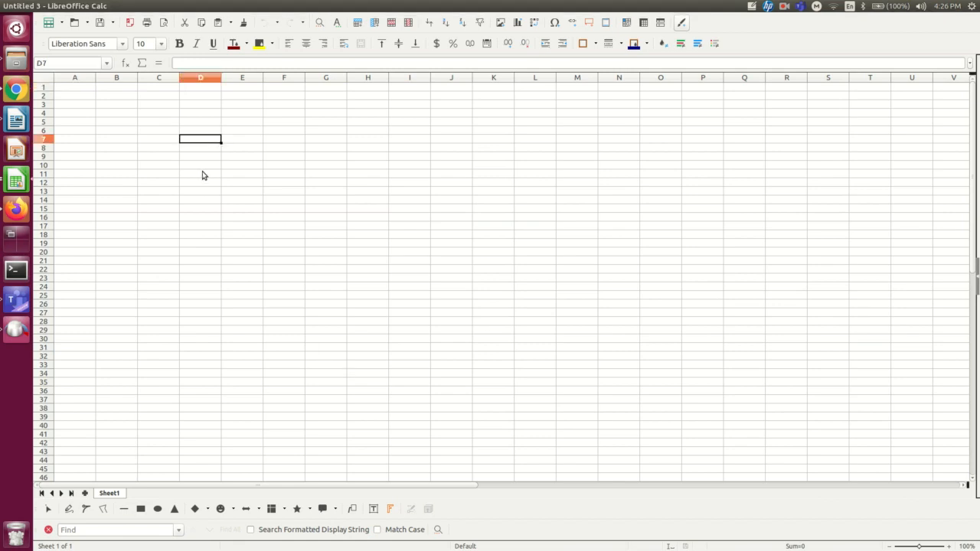
mouse_move(787, 33)
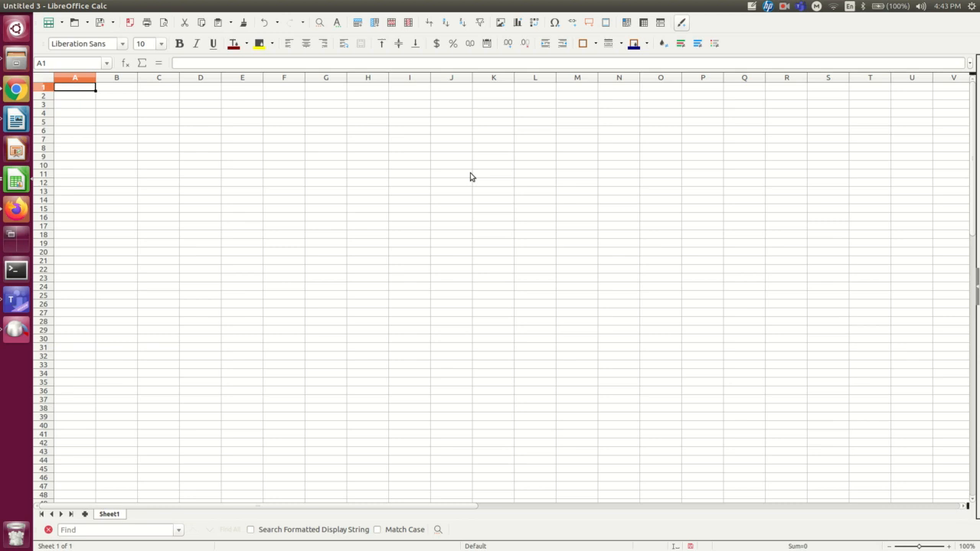
left_click(159, 87)
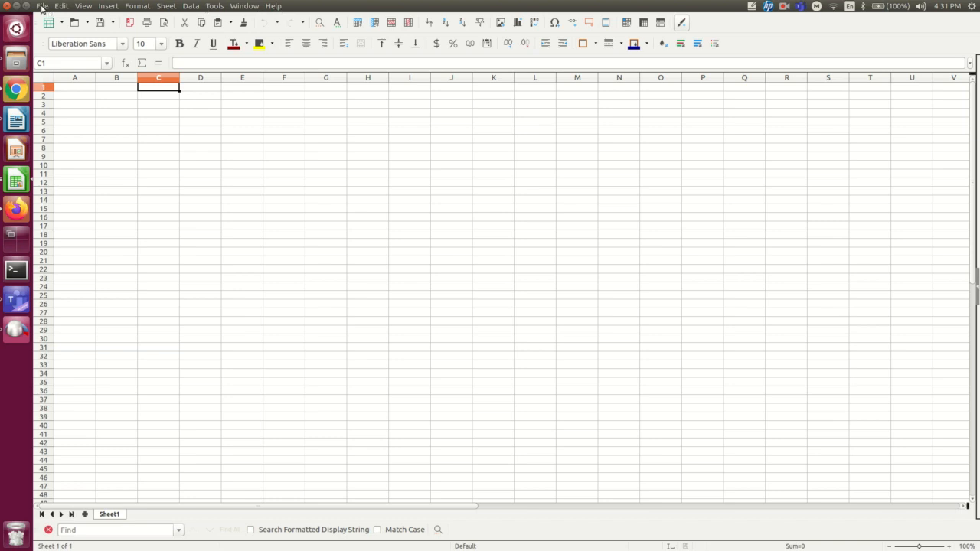
mouse_move(46, 6)
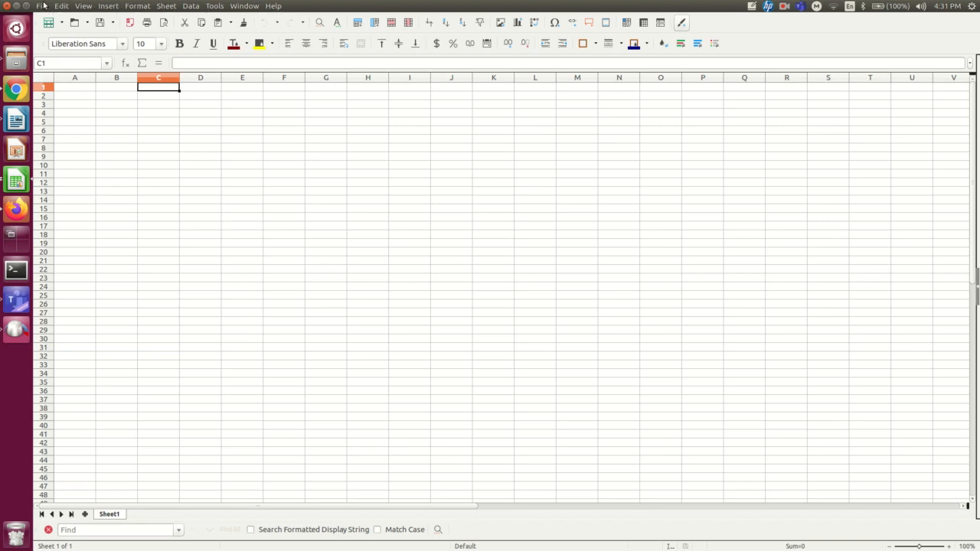
left_click(45, 7)
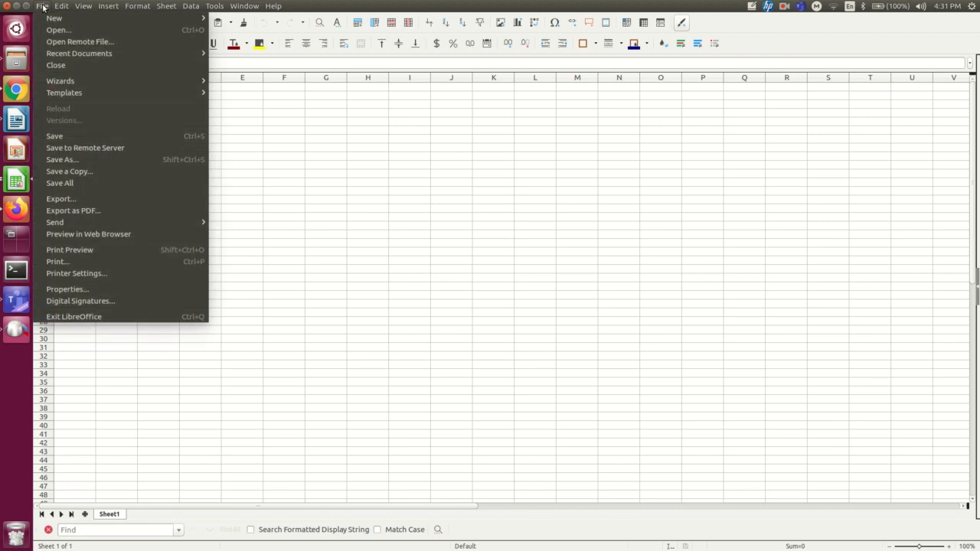
left_click(159, 87)
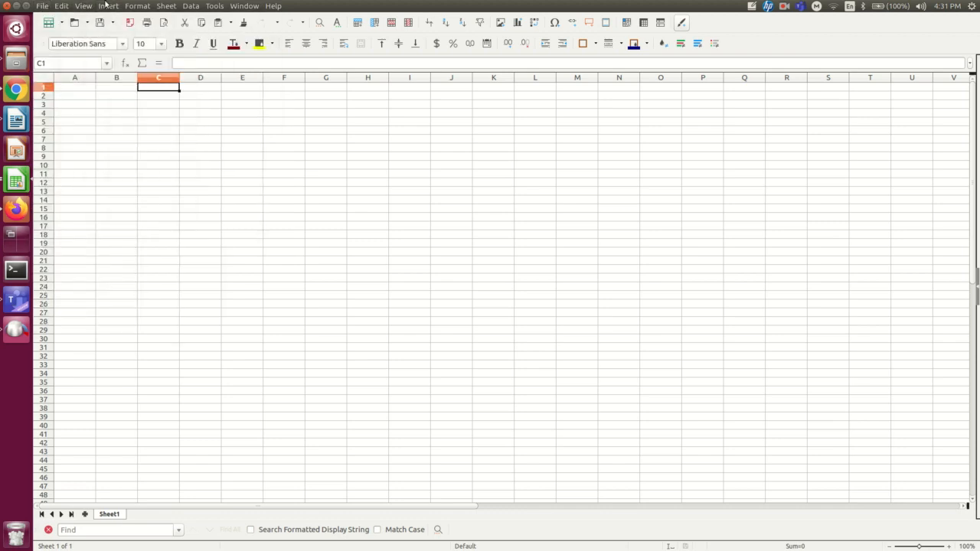
left_click(119, 5)
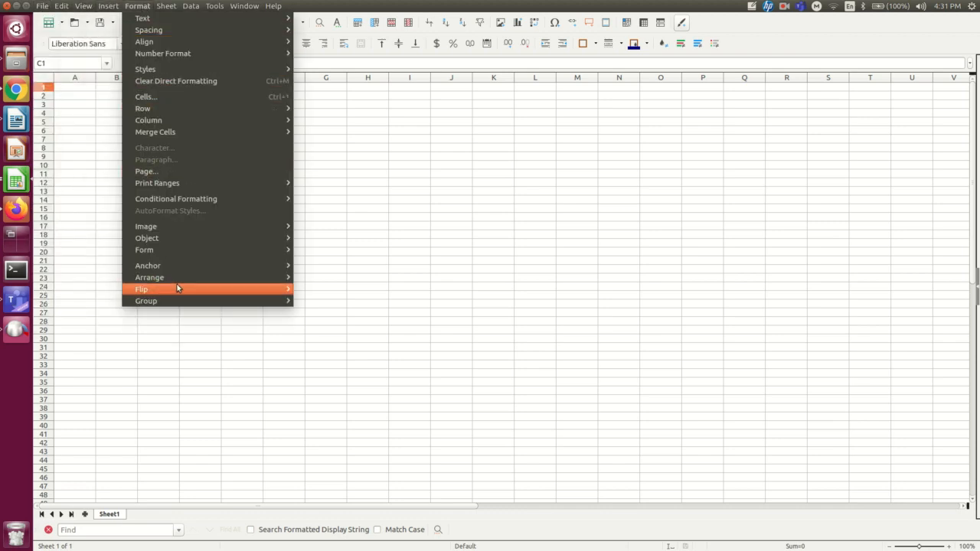
mouse_move(154, 108)
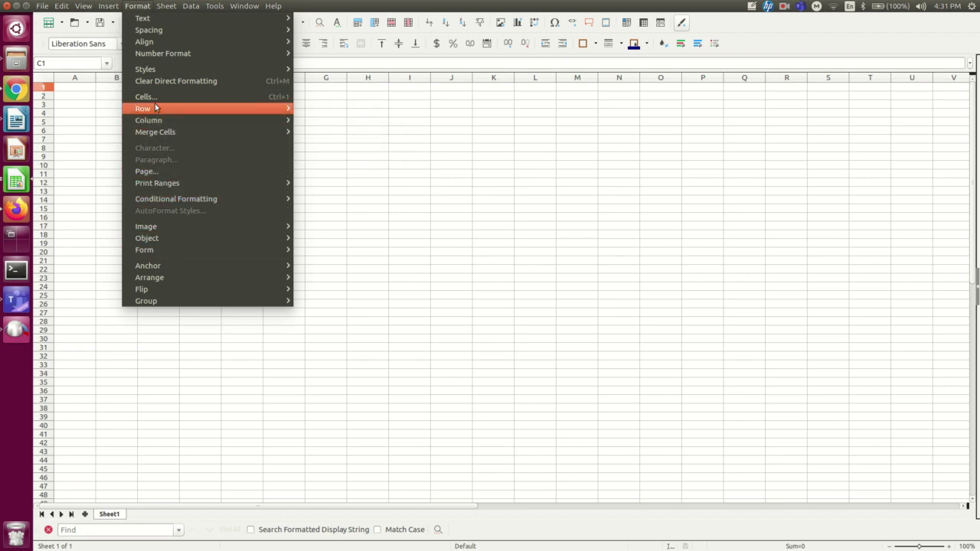
mouse_move(132, 5)
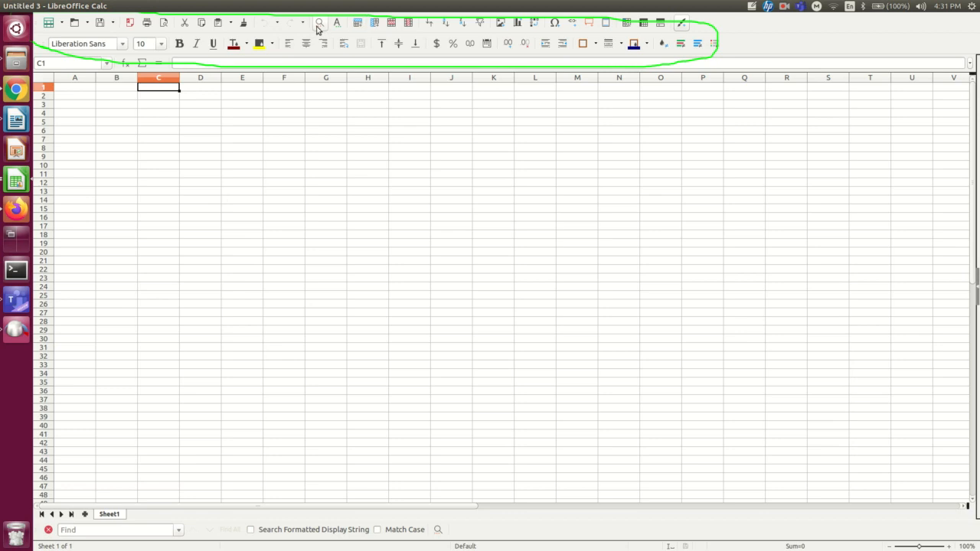
mouse_move(259, 43)
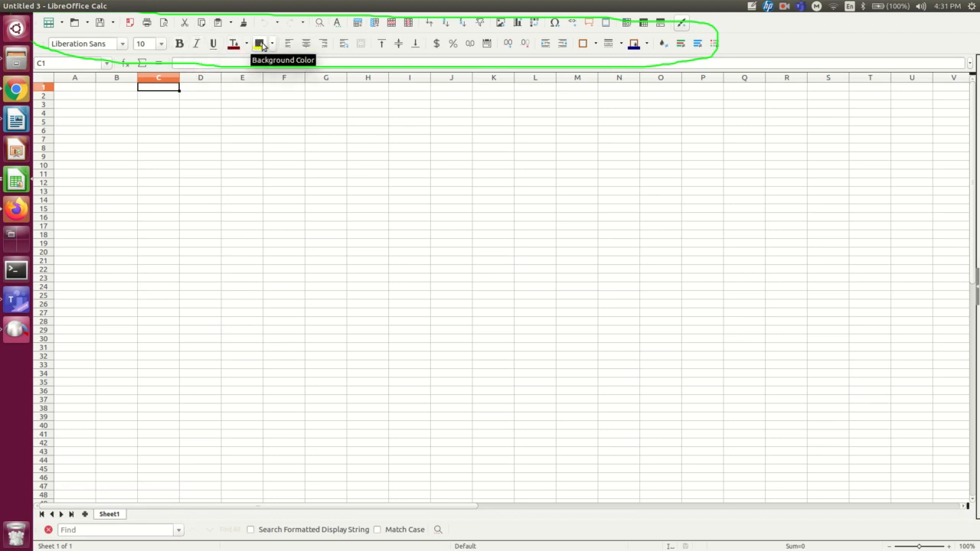
mouse_move(298, 44)
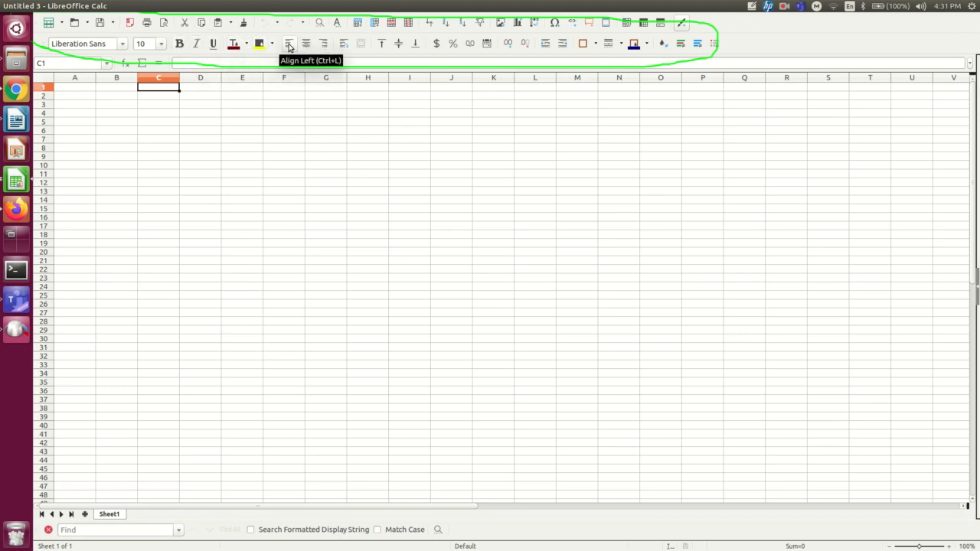
mouse_move(246, 122)
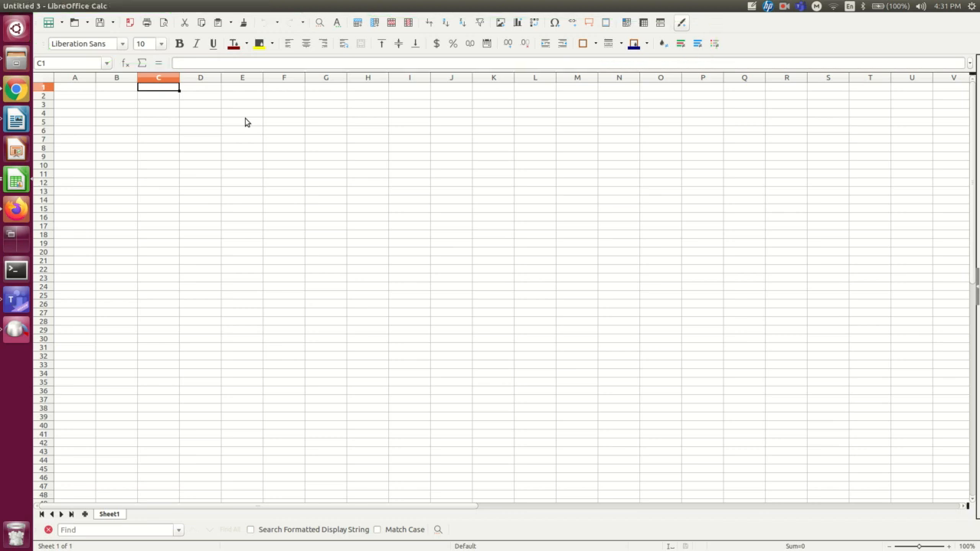
mouse_move(307, 113)
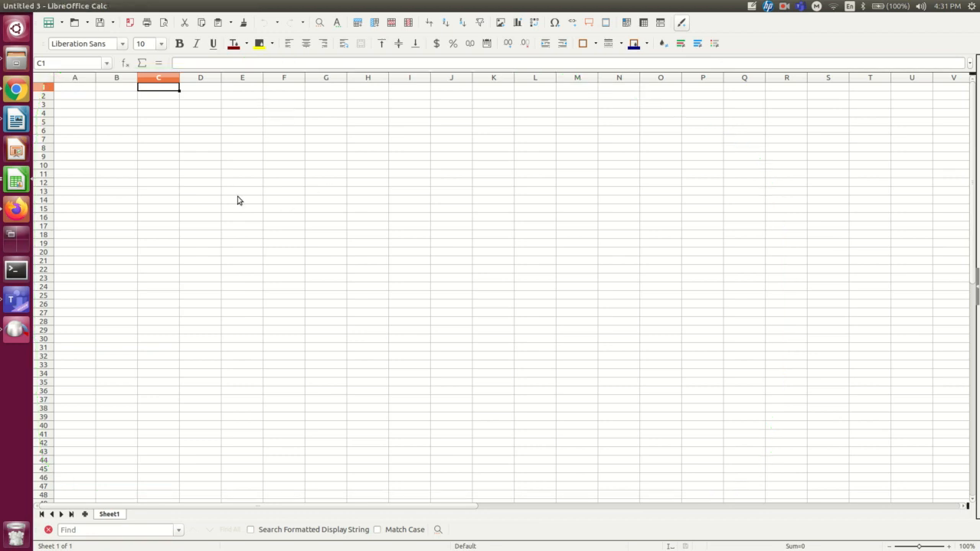
mouse_move(189, 125)
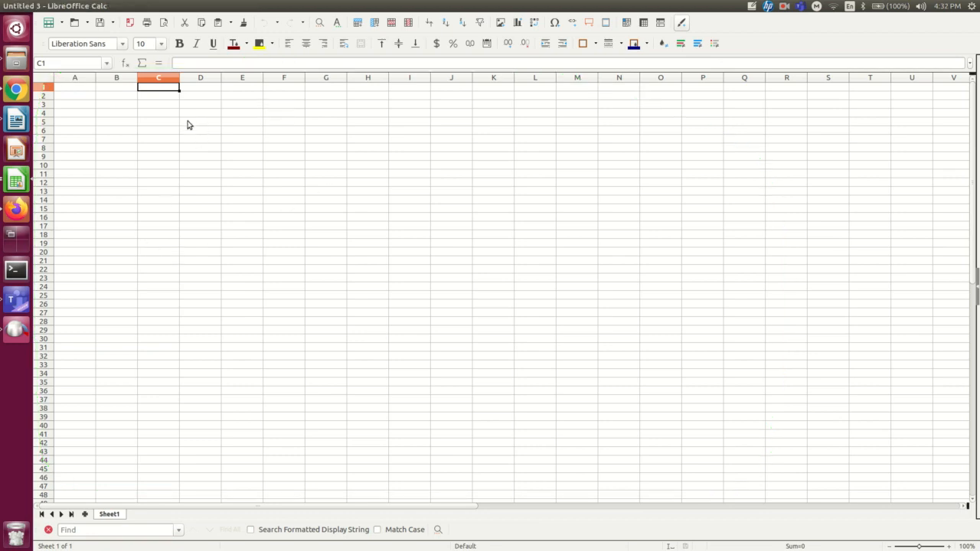
mouse_move(72, 83)
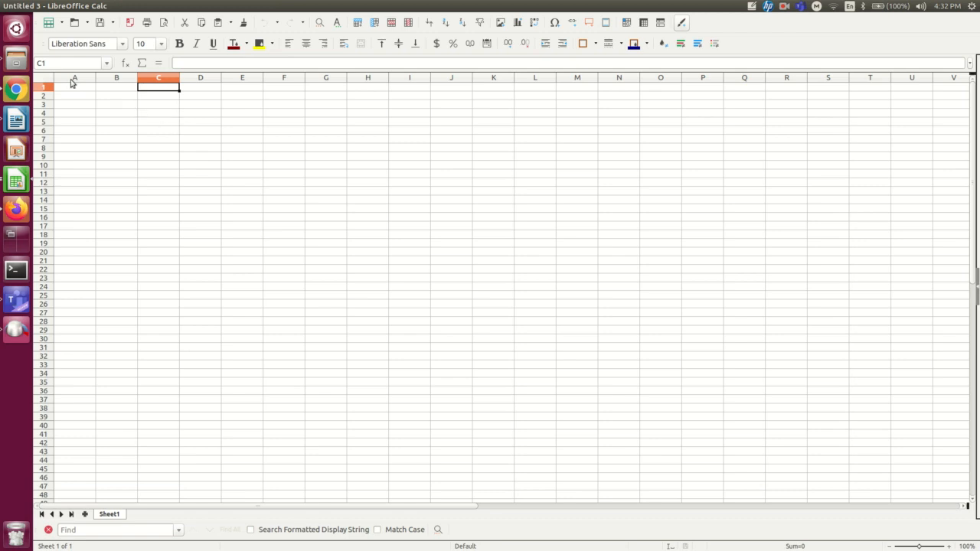
Step: Select columns B and E, scroll right, and select cell D6
left_click(117, 77)
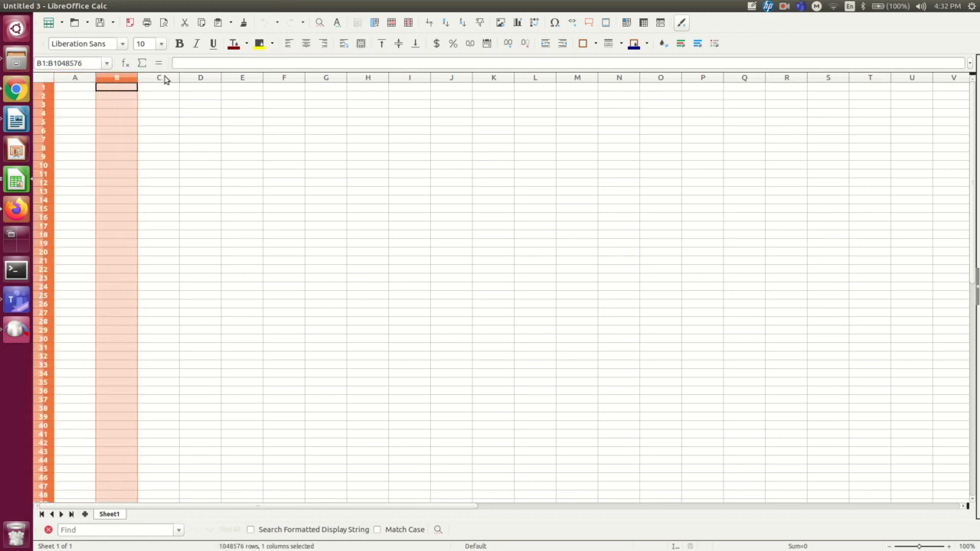
left_click(242, 77)
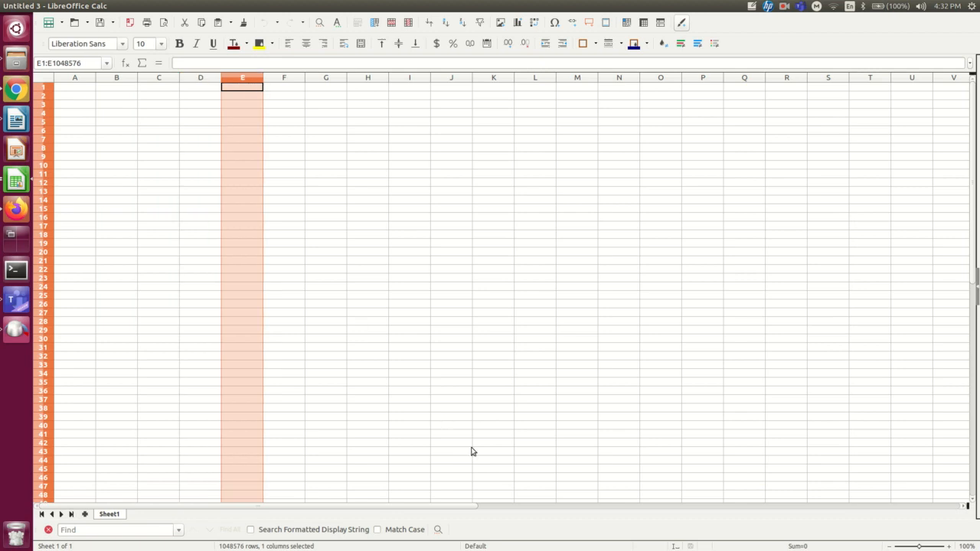
scroll("right", 3)
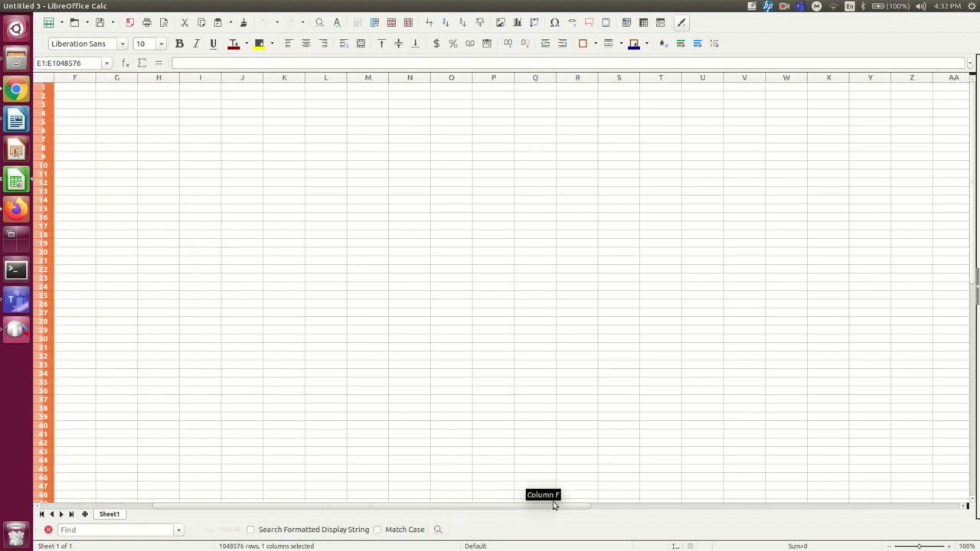
scroll("right", 3)
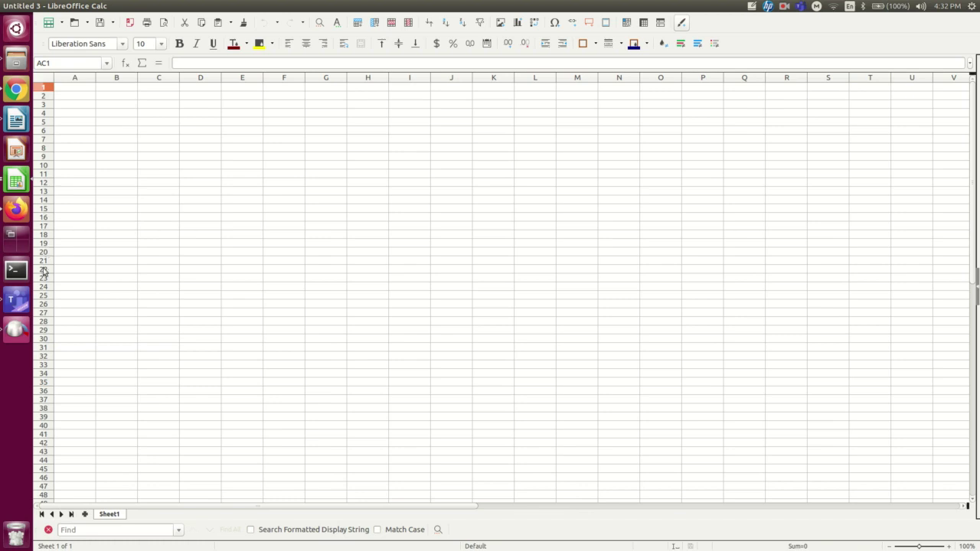
mouse_move(191, 136)
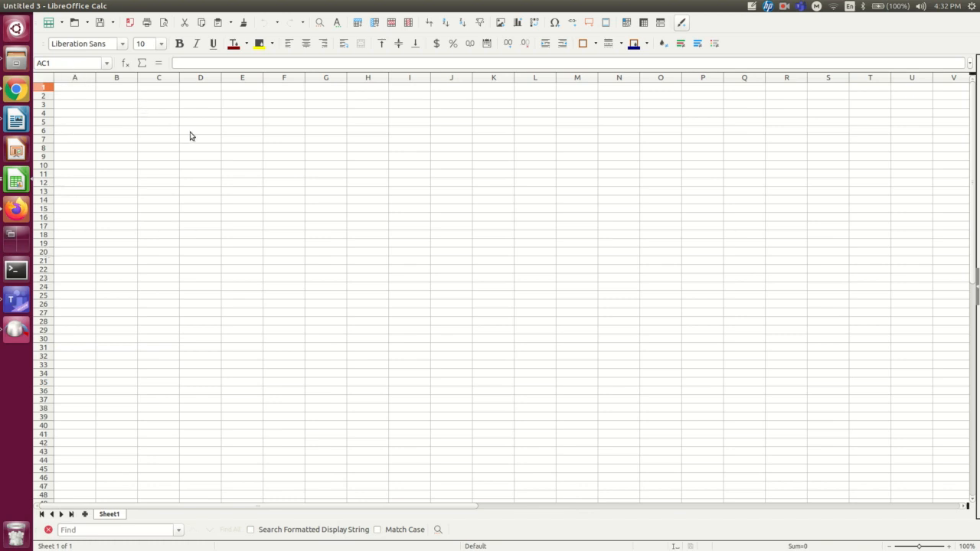
left_click(200, 130)
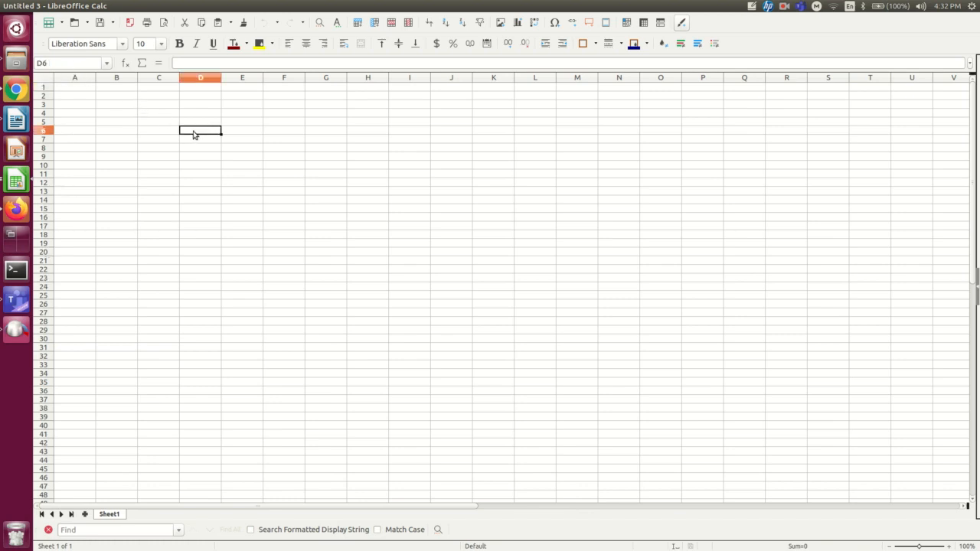
mouse_move(210, 139)
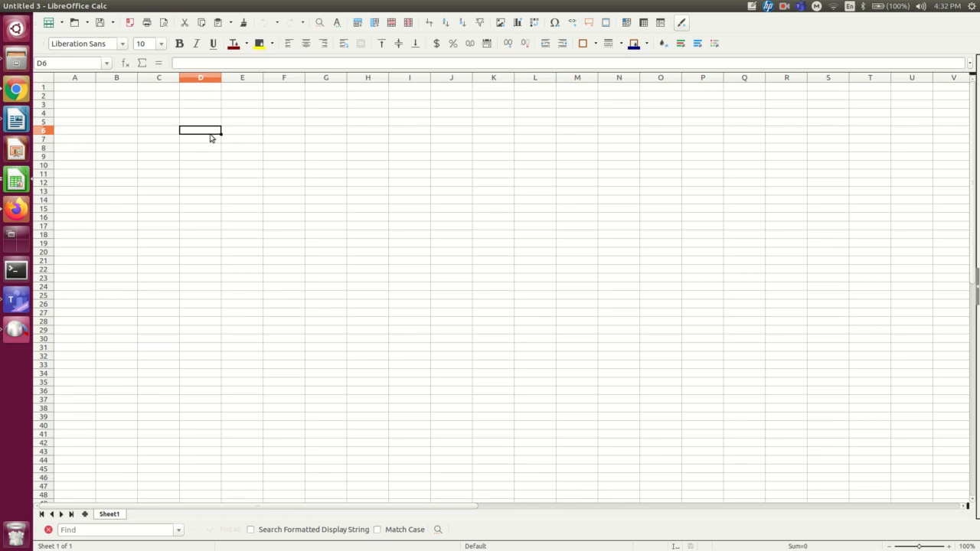
mouse_move(201, 133)
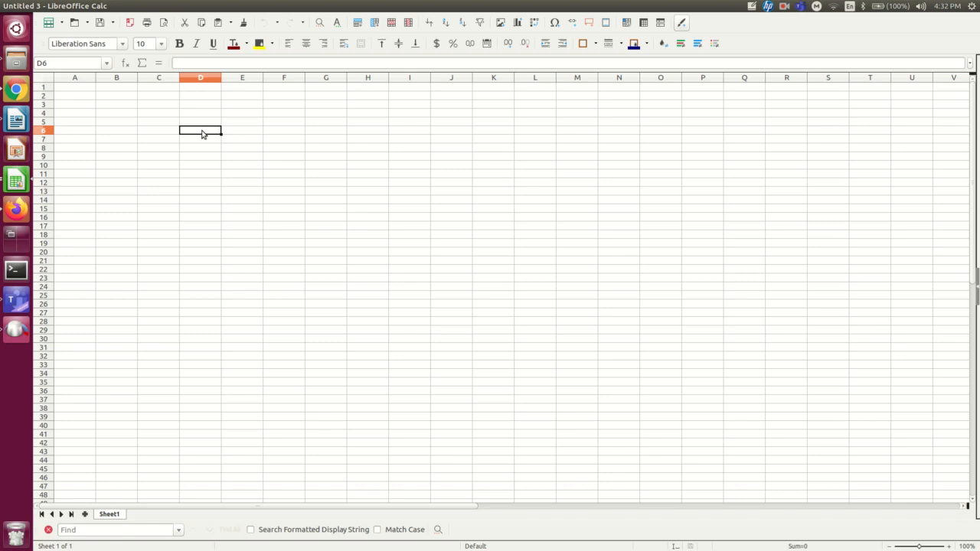
mouse_move(198, 137)
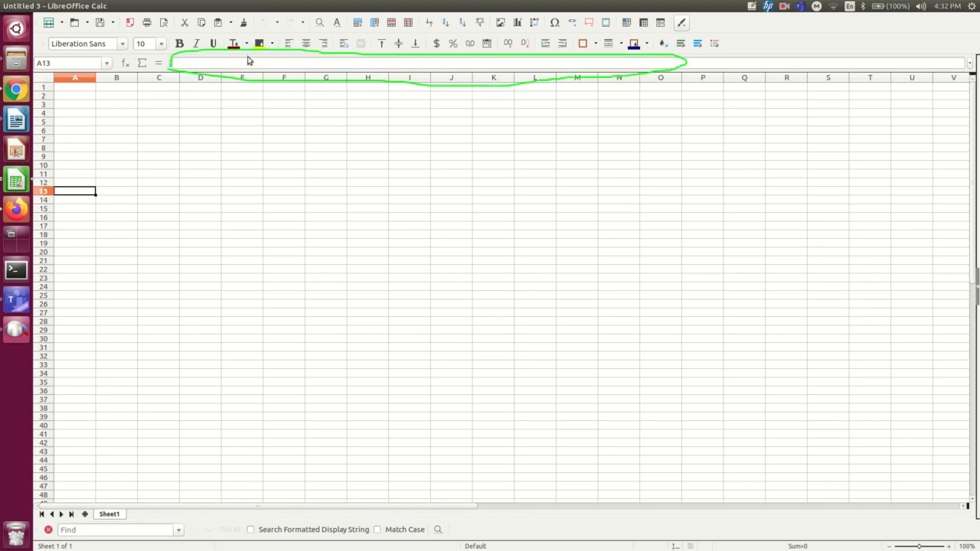
mouse_move(297, 62)
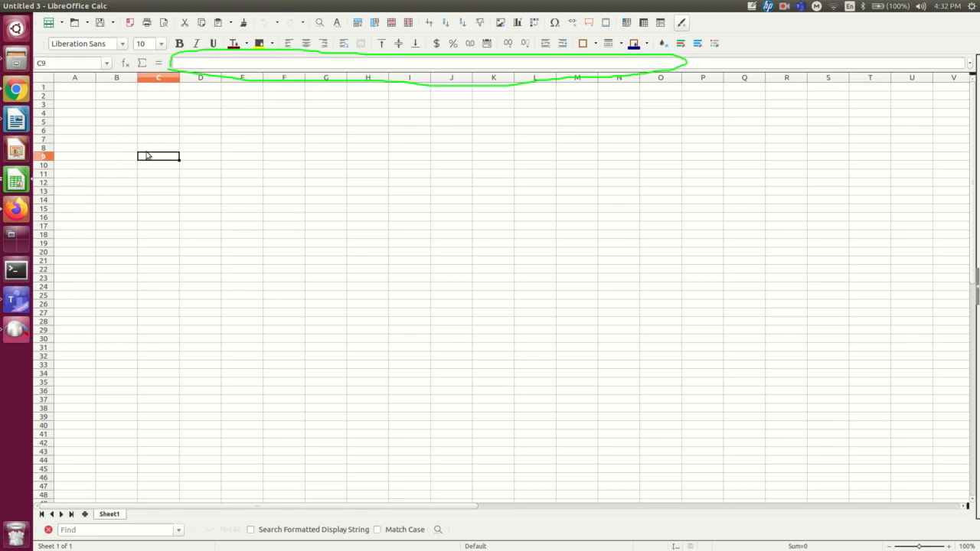
Step: Select E5, enter 'hello' in cell C7, then move to E13
left_click(242, 121)
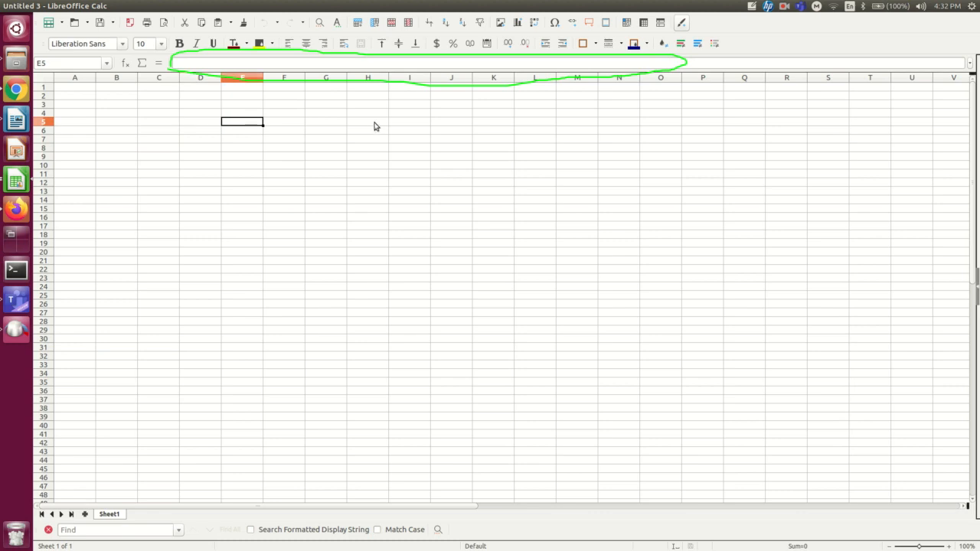
left_click(158, 139)
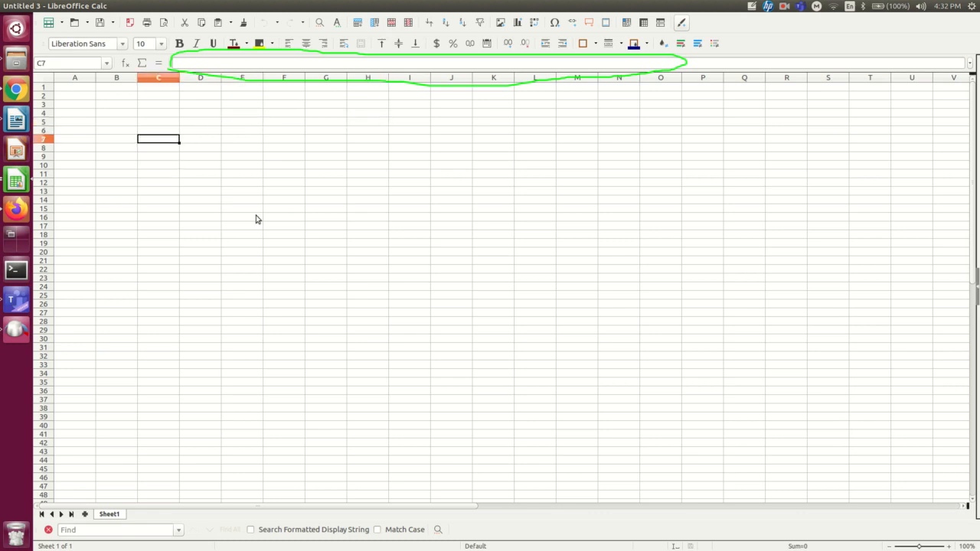
type("hello")
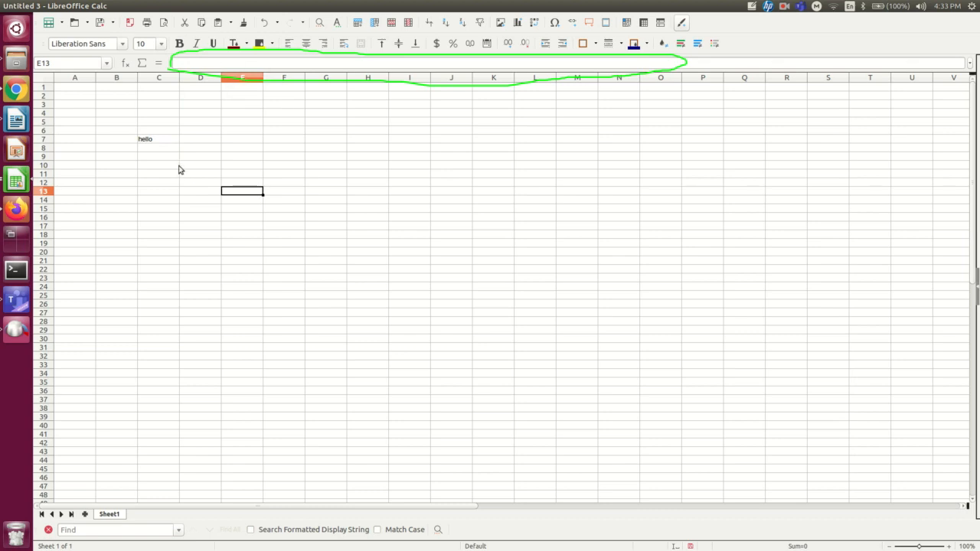
left_click(159, 139)
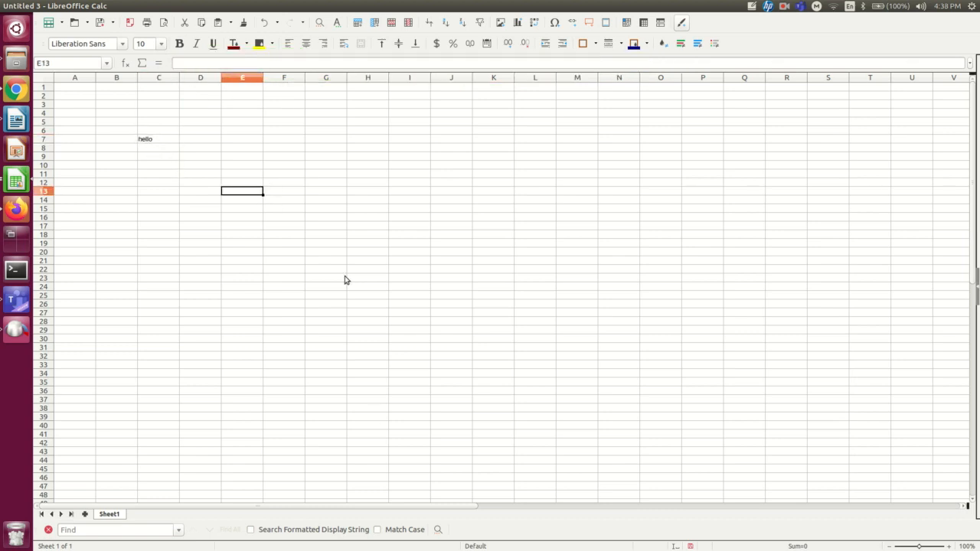
mouse_move(401, 257)
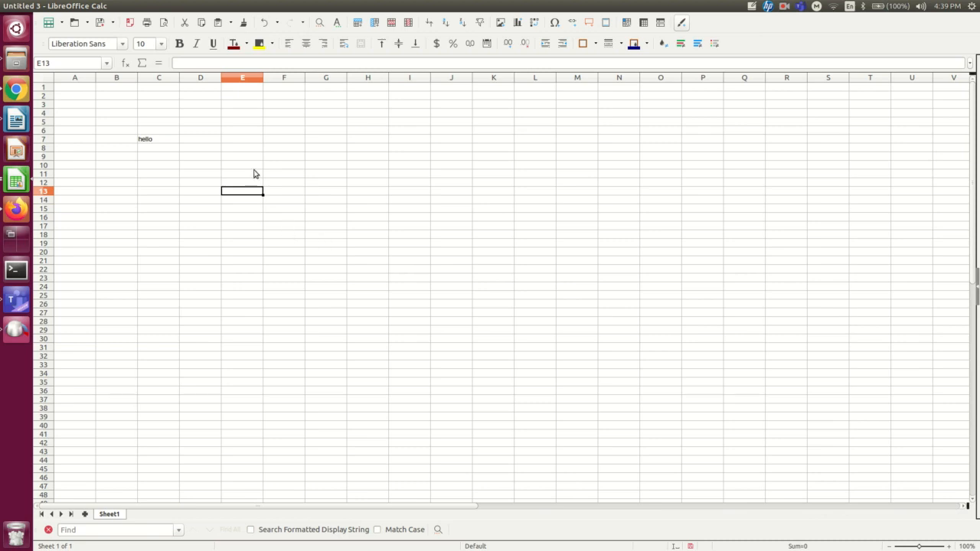
left_click_drag(242, 173, 452, 278)
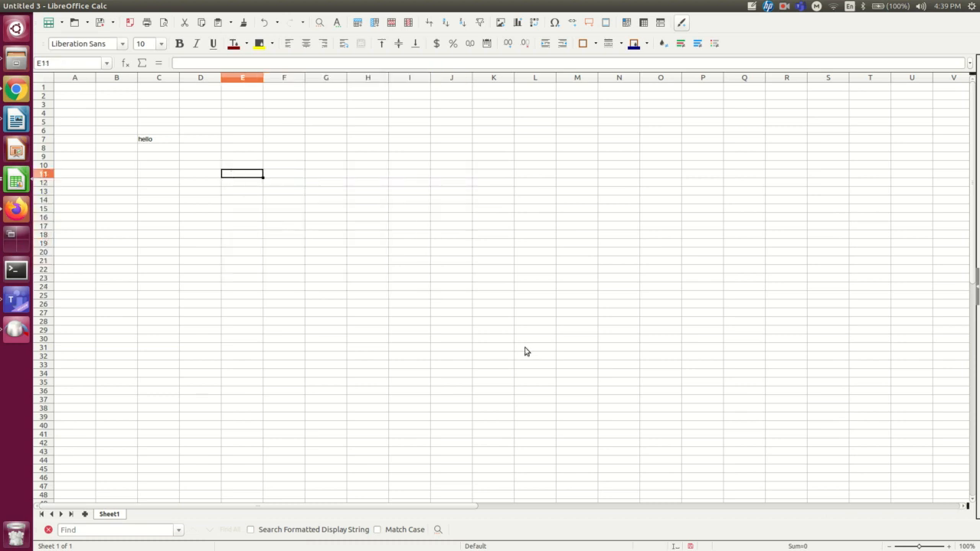
mouse_move(521, 353)
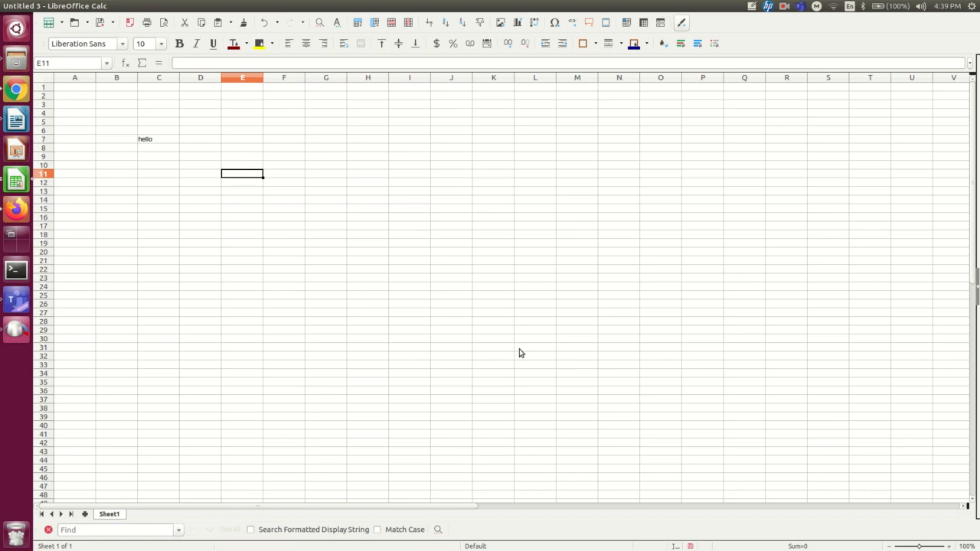
Step: Enter 'arrow keys', 'enter', 'tab' and 'pg up/down' in cells E11 through E14
type("arrow keys")
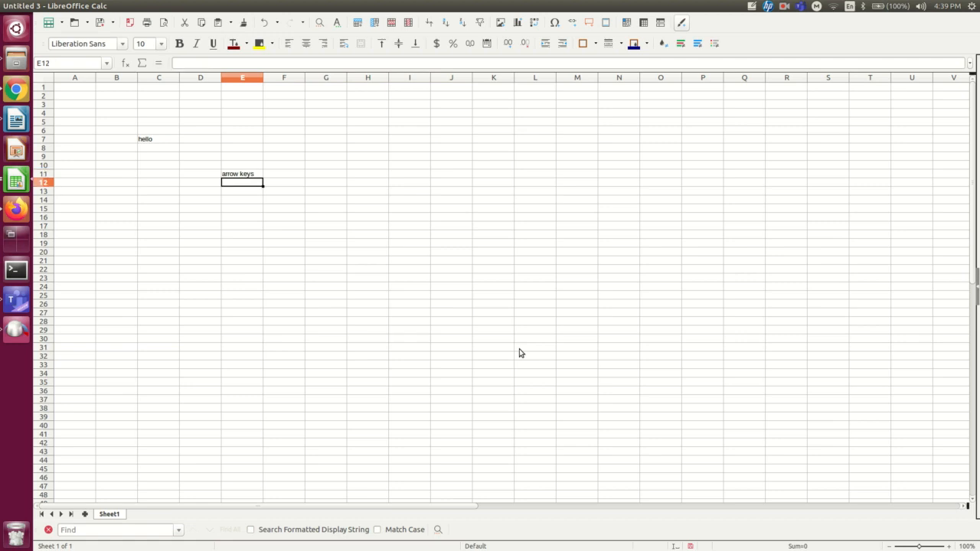
type("enter")
left_click(242, 199)
type("p")
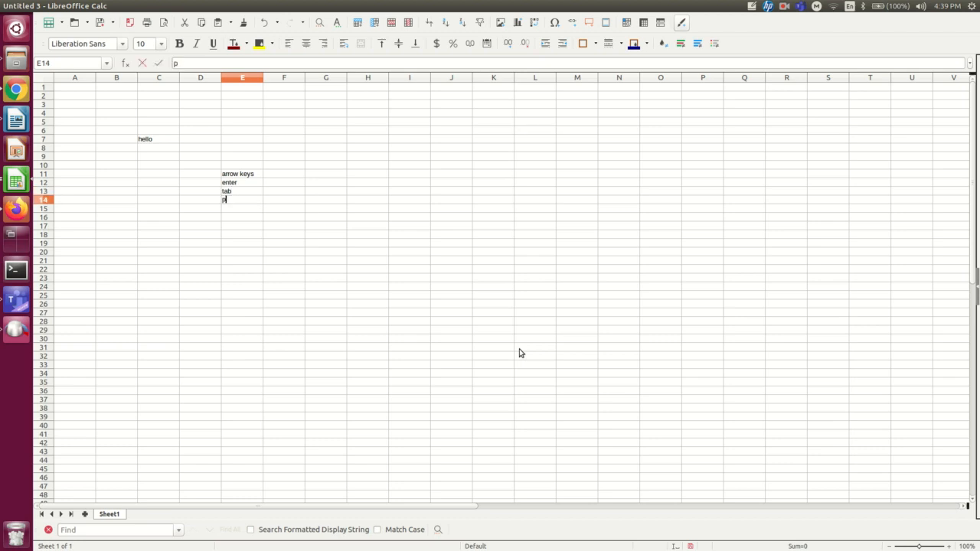
type("g up")
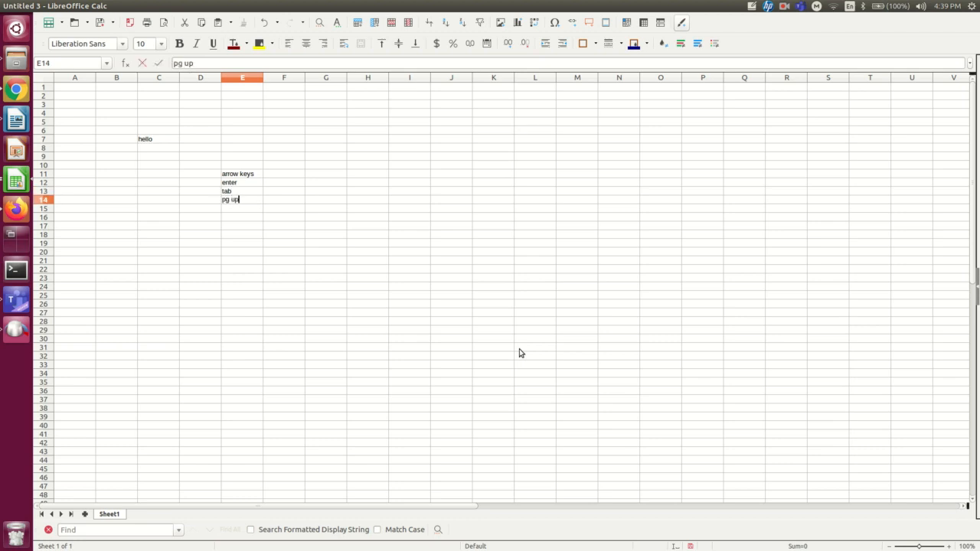
key("Enter")
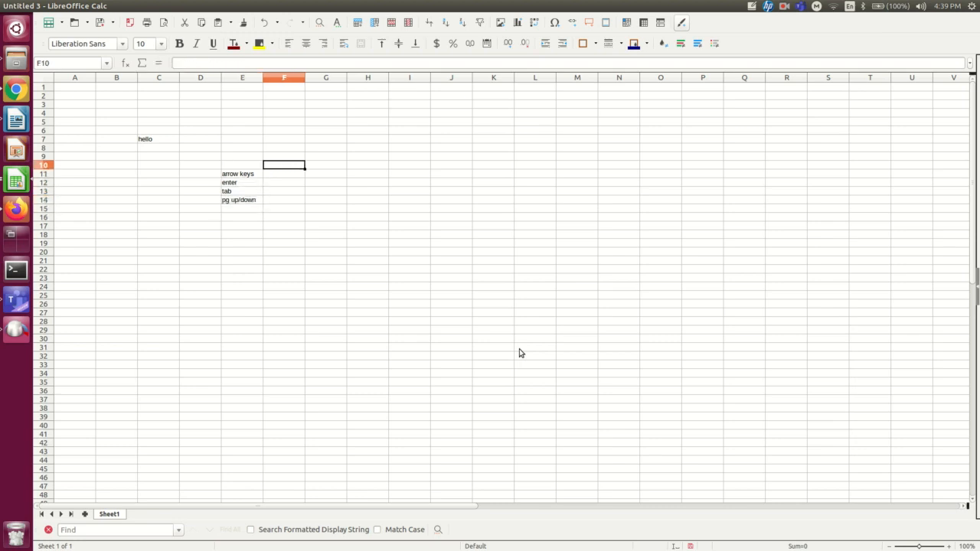
Step: Add '+shift' entries in column F and 'mouse wheel' in row 20
type("+shift")
left_click(242, 251)
type("mm")
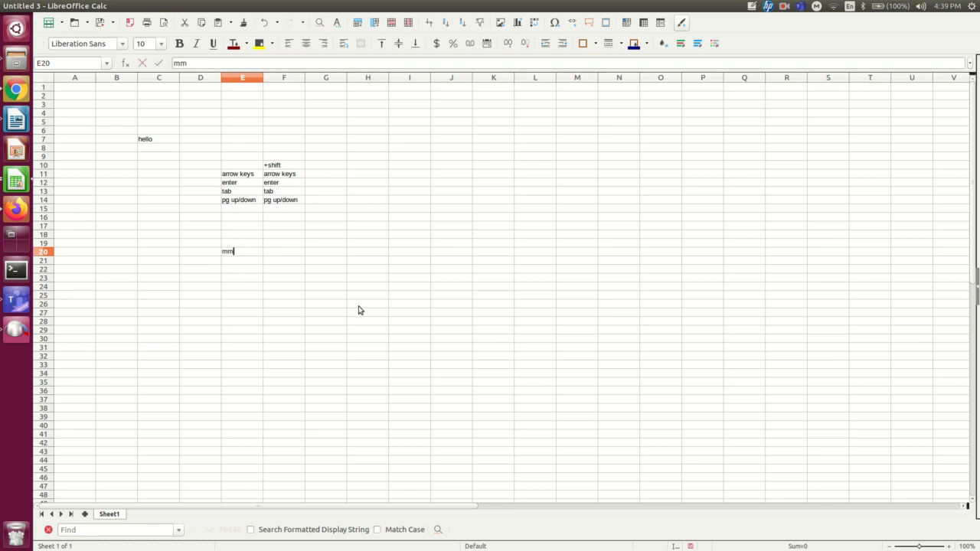
key("BackSpace")
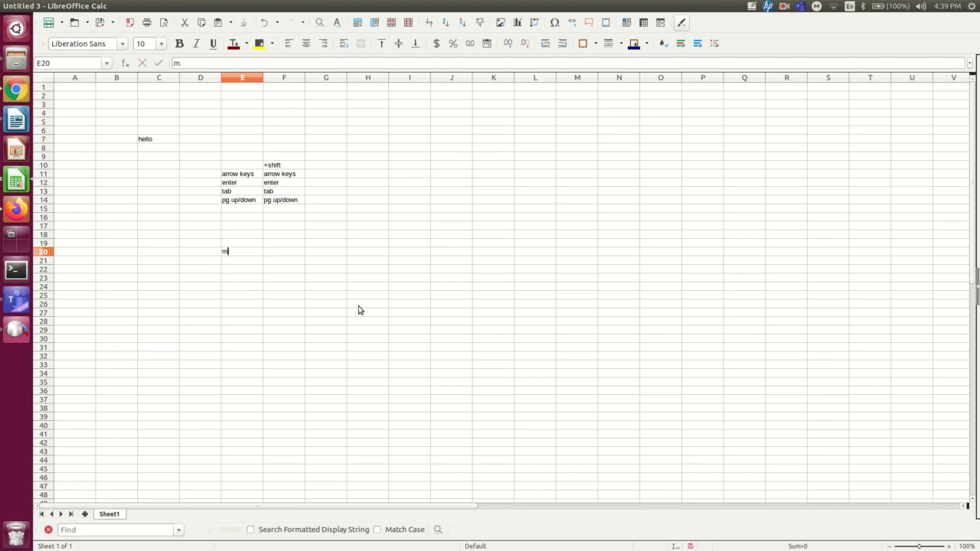
key("Return")
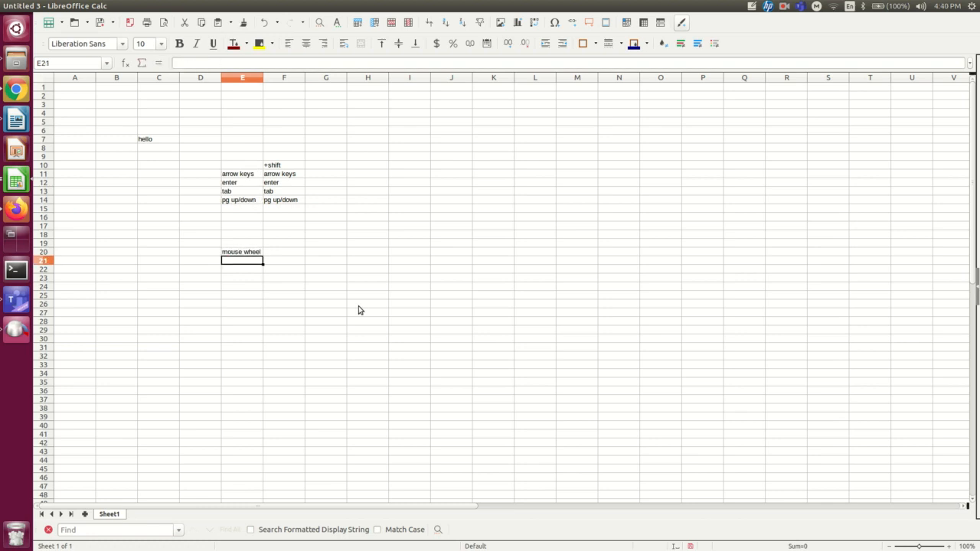
Step: Enter 'click' and 'click drag' in cells E25 and E26
left_click(284, 244)
type("+shift")
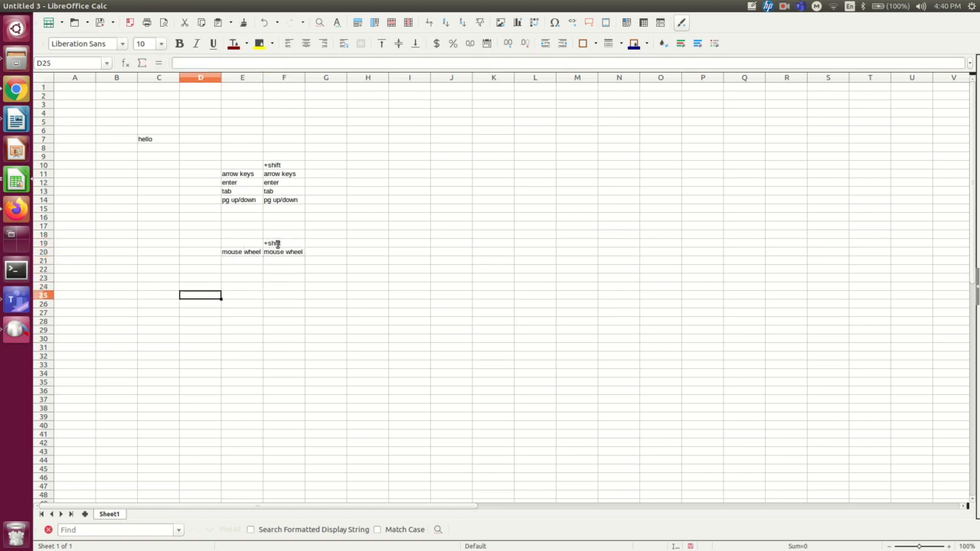
type("click drag")
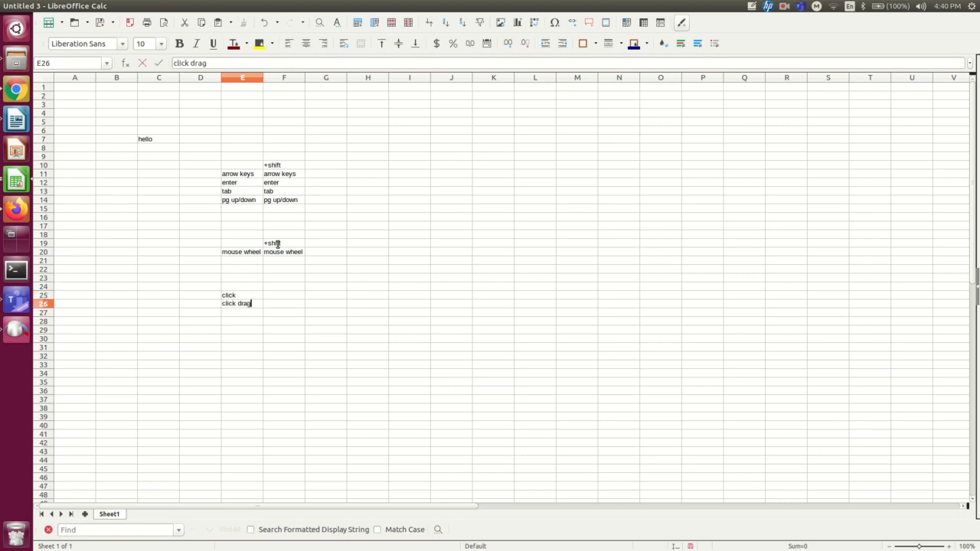
key("Return")
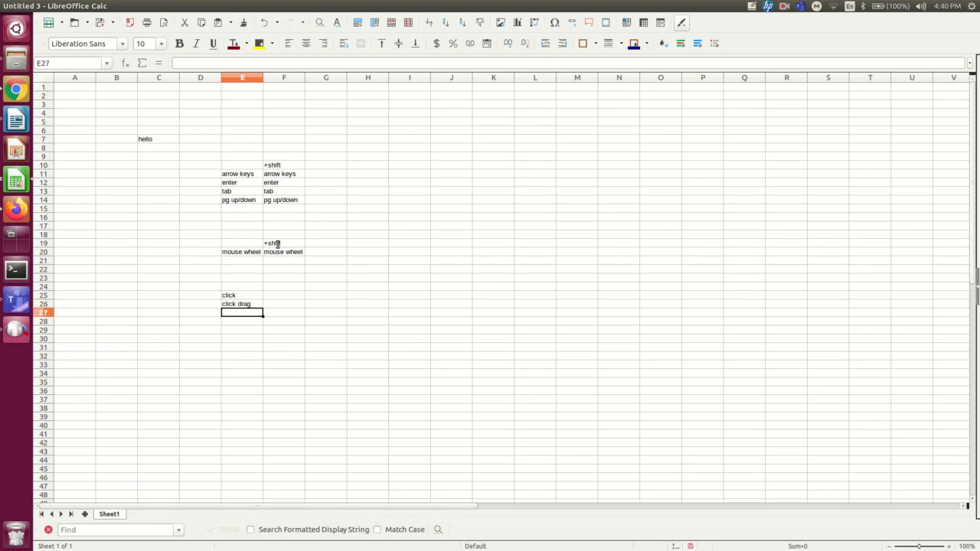